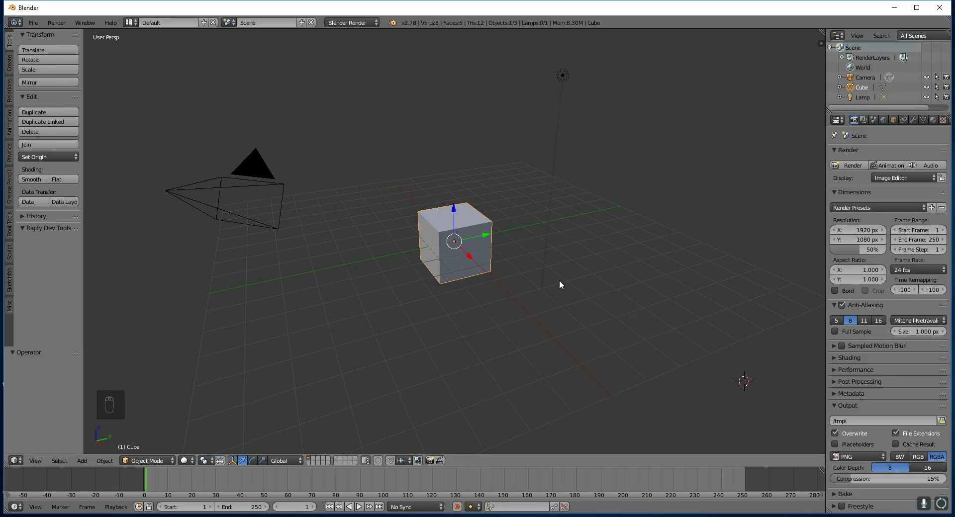
pyautogui.moveTo(542, 303)
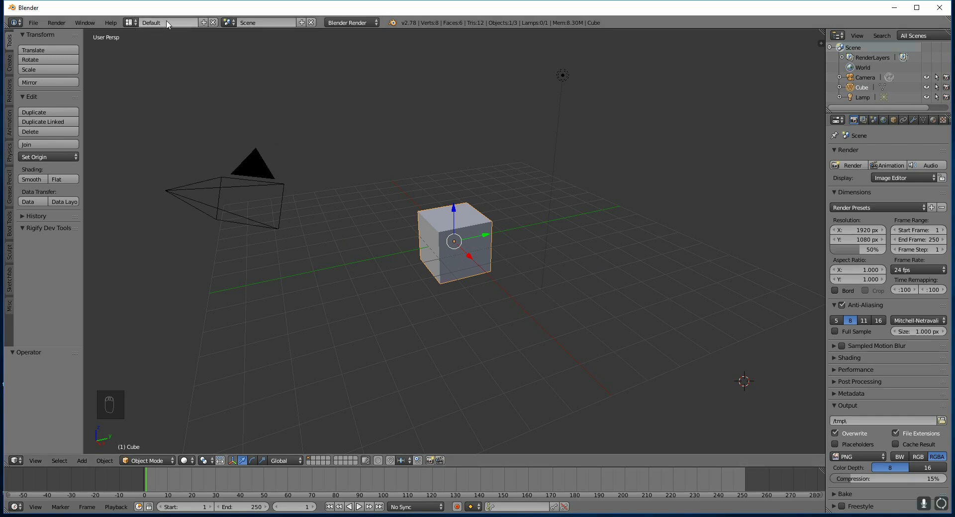
pyautogui.moveTo(496, 298)
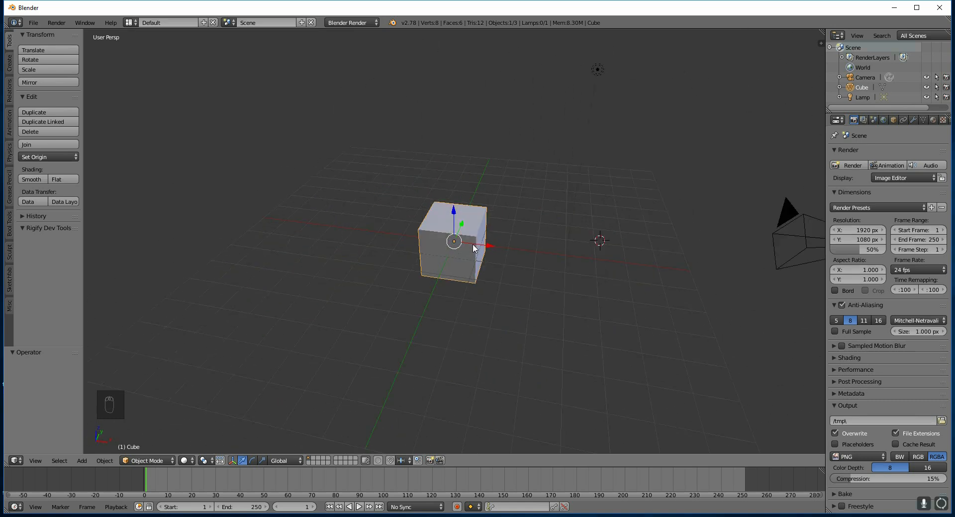
# Orbit the viewport to look down on the default cube from a higher angle.
pyautogui.moveTo(475, 247); pyautogui.dragTo(414, 253)
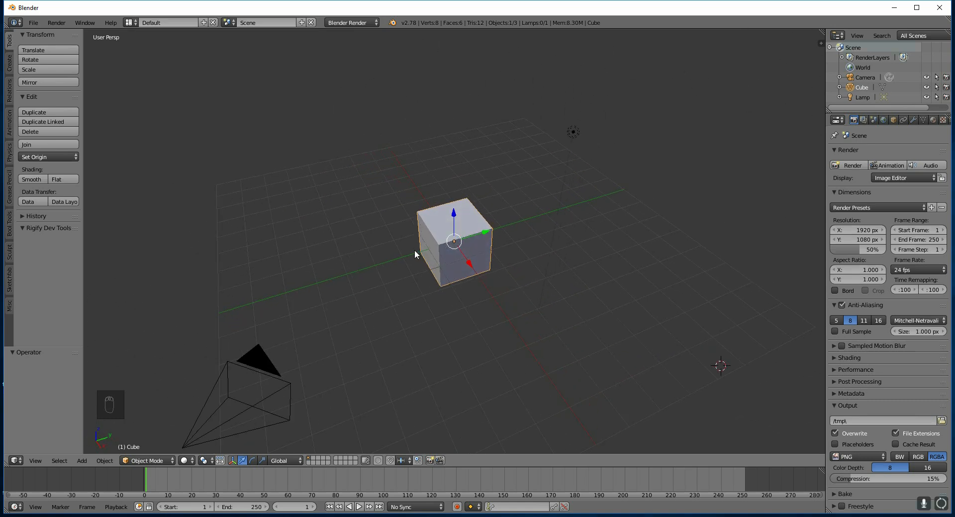
pyautogui.moveTo(414, 255); pyautogui.dragTo(517, 261)
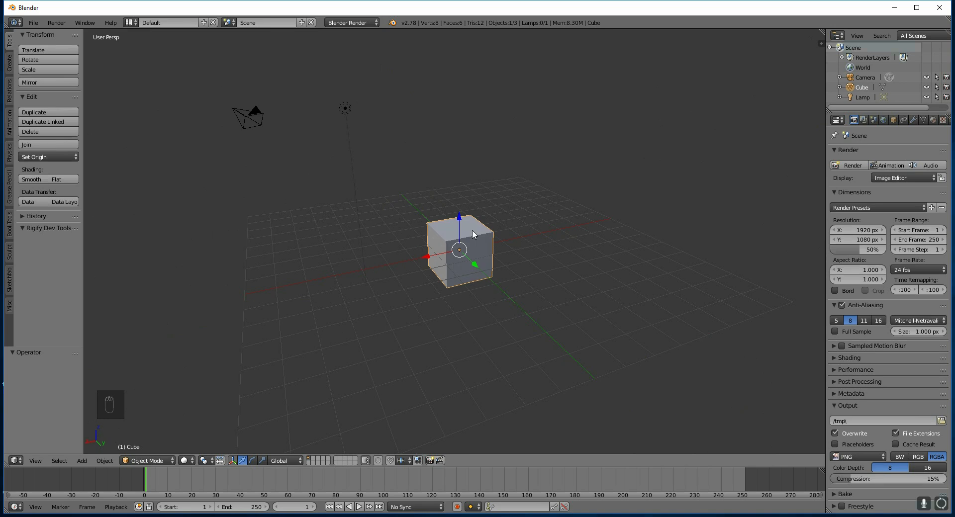
pyautogui.moveTo(508, 272)
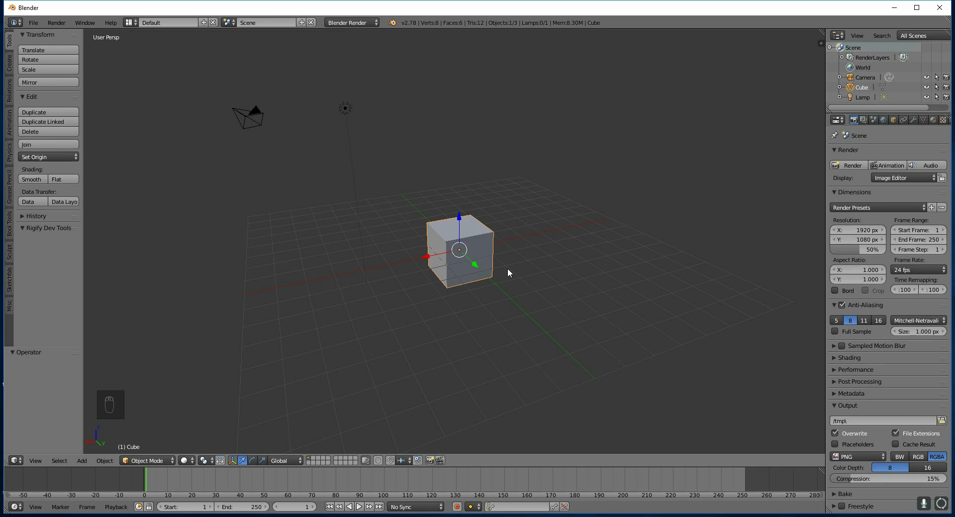
# View the cube straight from the front, then return to a closer perspective view.
pyautogui.press('NUMPAD_1')
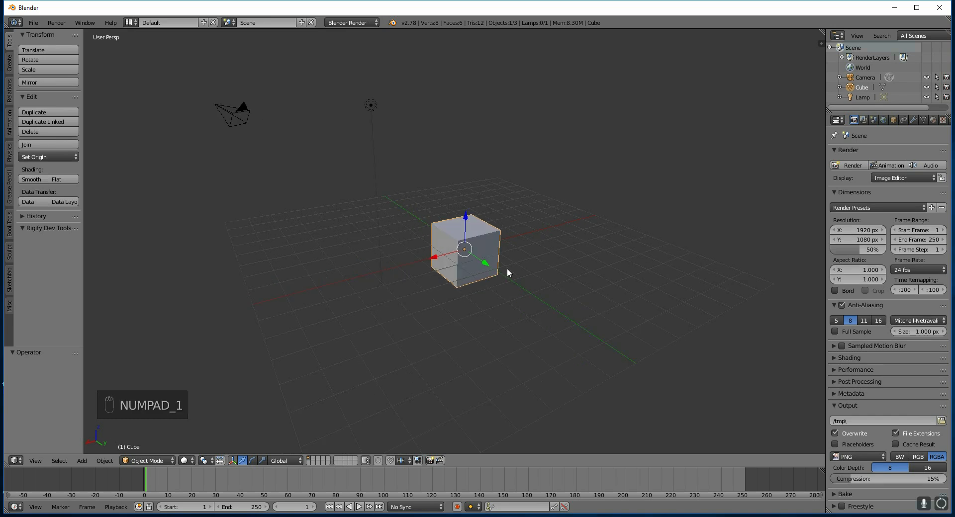
pyautogui.press('numpad_1')
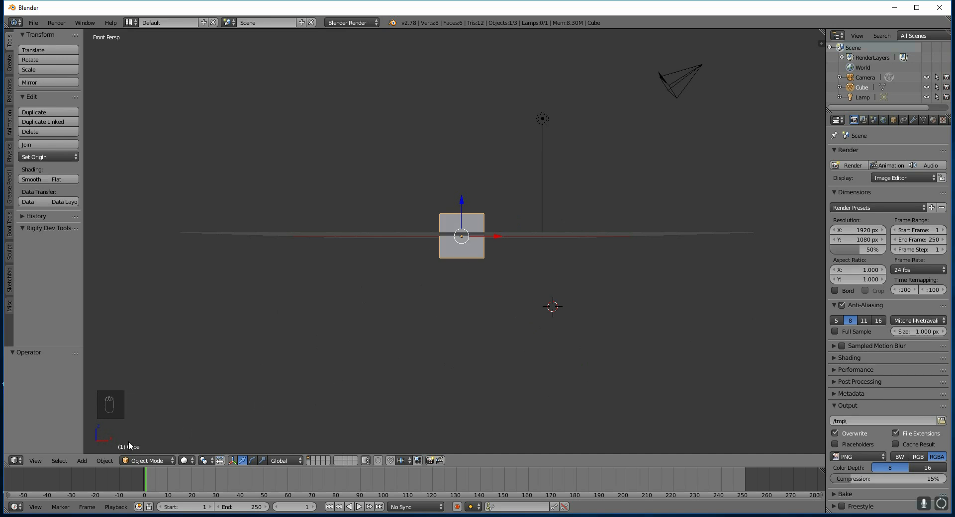
pyautogui.moveTo(97, 427)
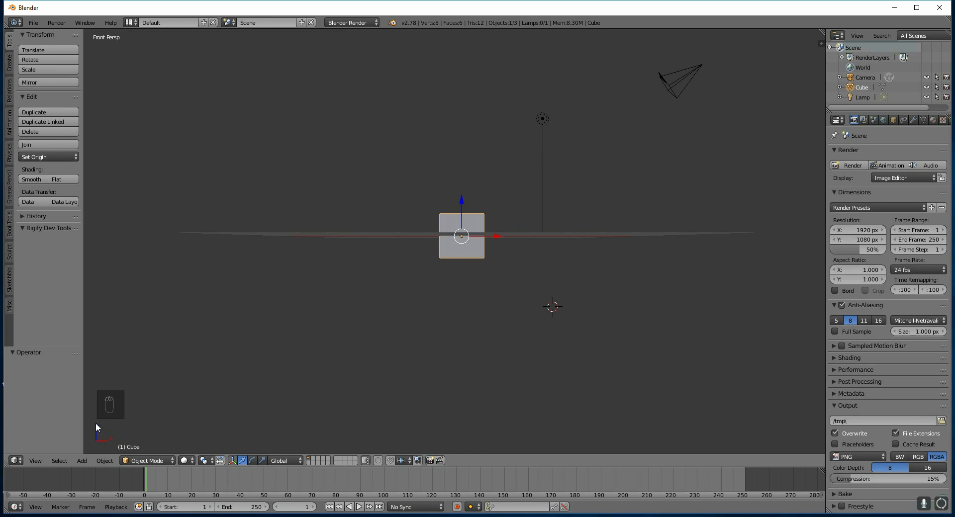
pyautogui.moveTo(475, 242)
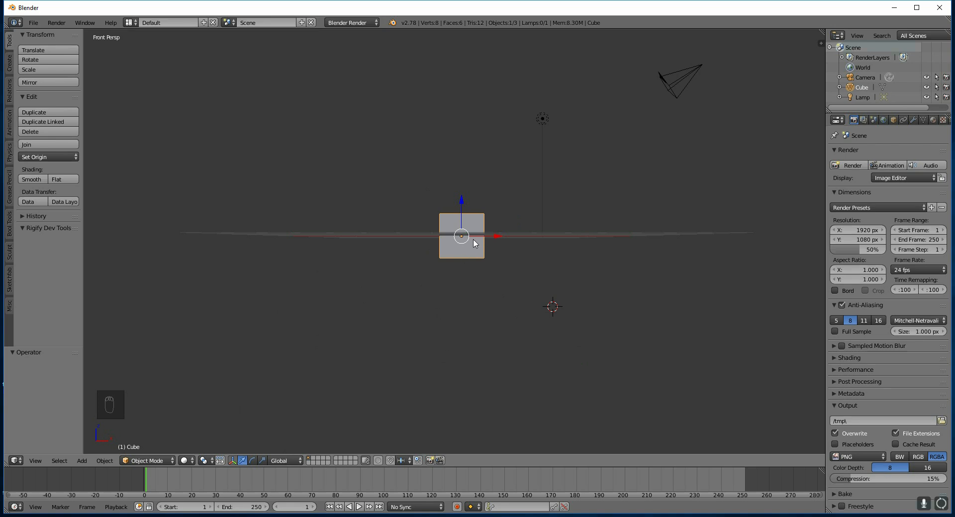
pyautogui.press('NUMPAD_3')
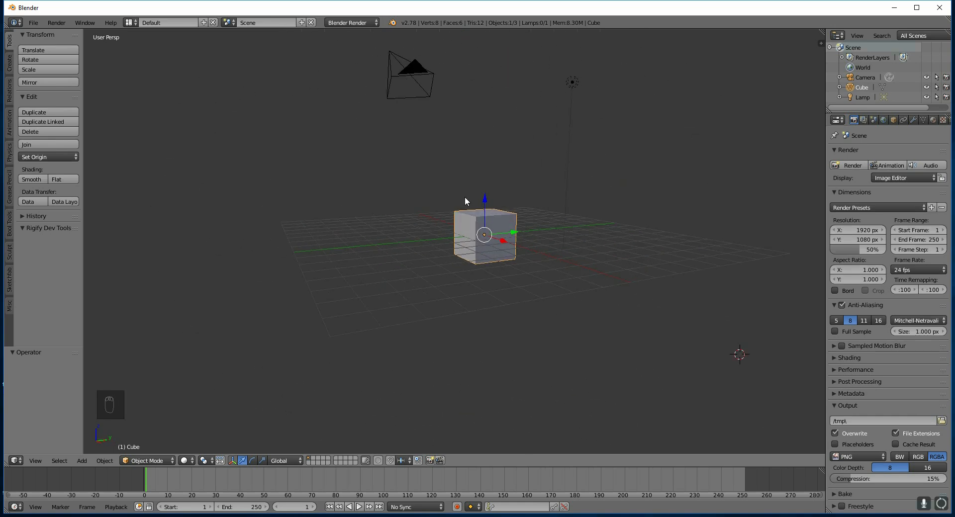
pyautogui.press('NUMPAD_0')
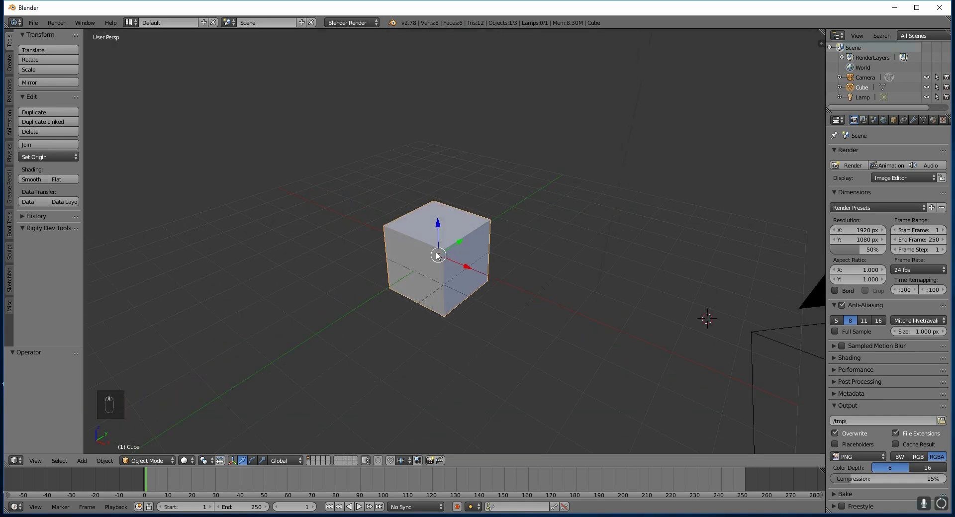
# Pan away, then recentre the view on the cube and zoom out to see it on the grid.
pyautogui.moveTo(436, 254); pyautogui.dragTo(471, 239)
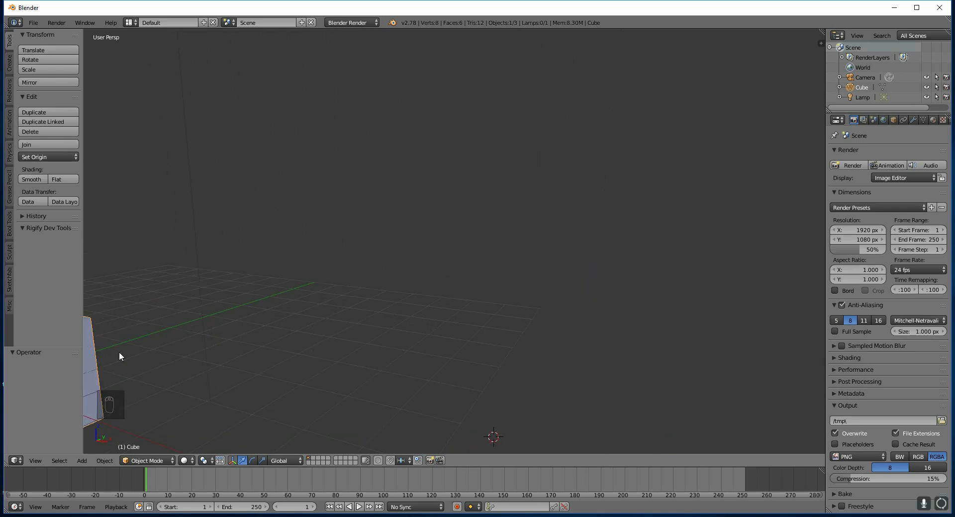
pyautogui.press('NUMPAD_PERIOD')
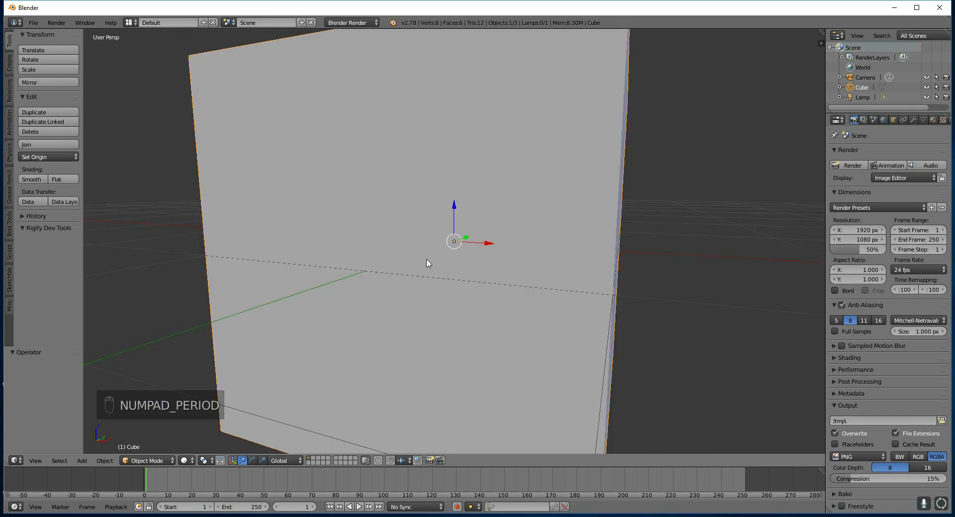
pyautogui.press('NUMPAD_PERIOD')
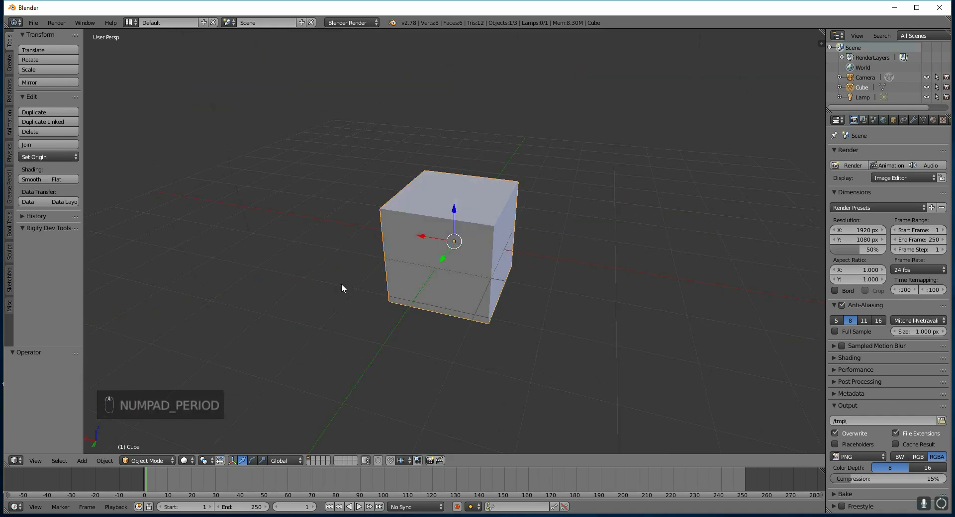
pyautogui.press('NUMPAD_PERIOD')
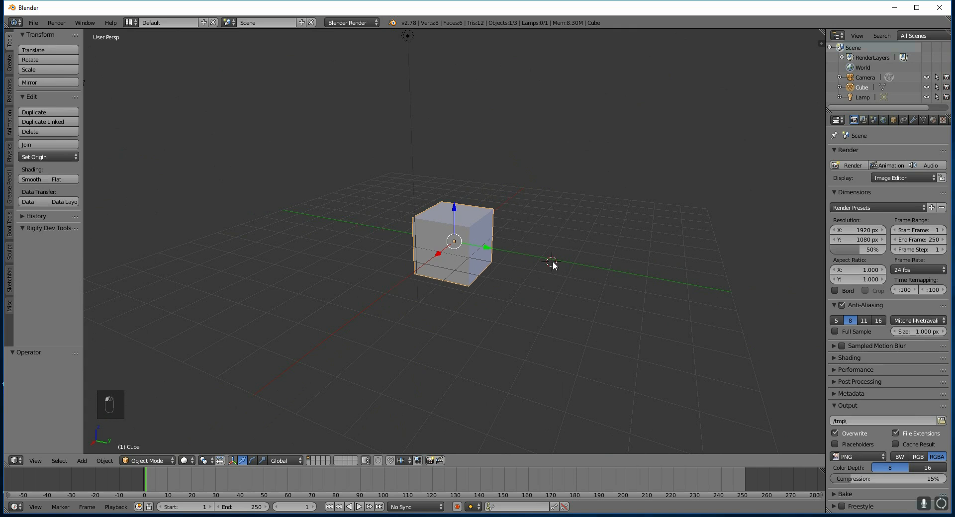
# Bring up the Shift+A add menu showing the mesh primitives list.
pyautogui.moveTo(551, 264); pyautogui.dragTo(439, 283)
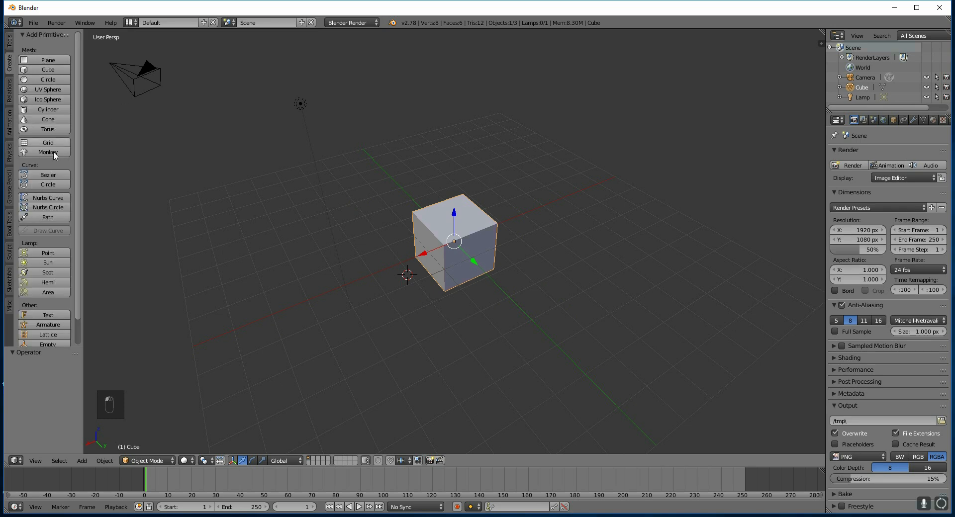
pyautogui.moveTo(324, 227)
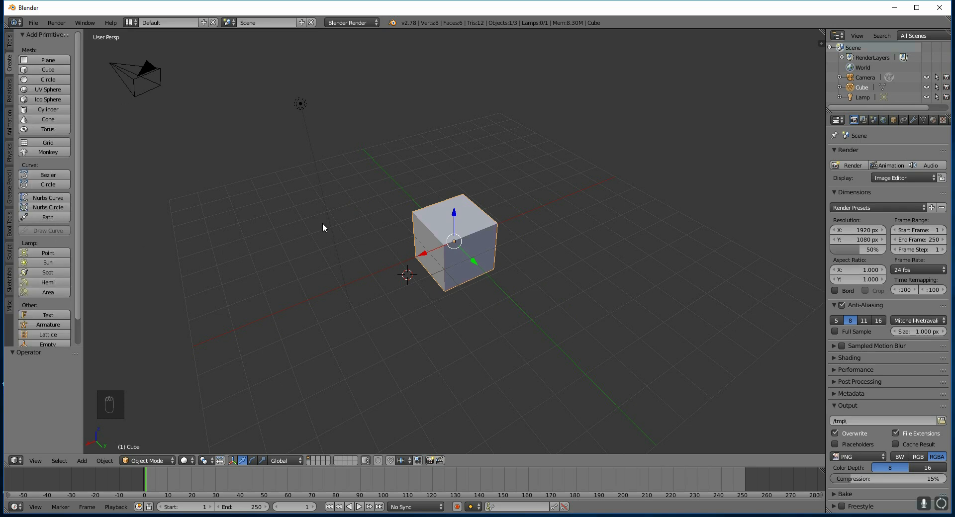
pyautogui.press('shift+a')
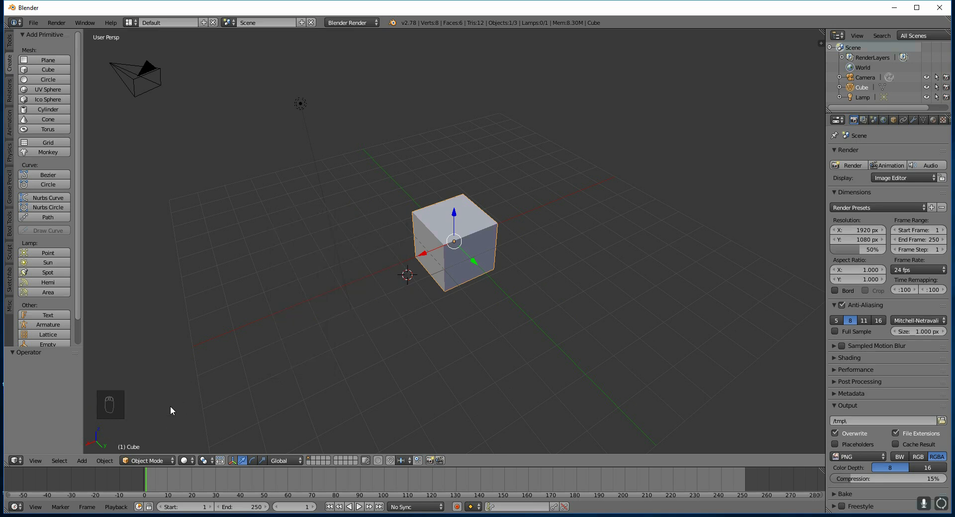
pyautogui.moveTo(35, 69)
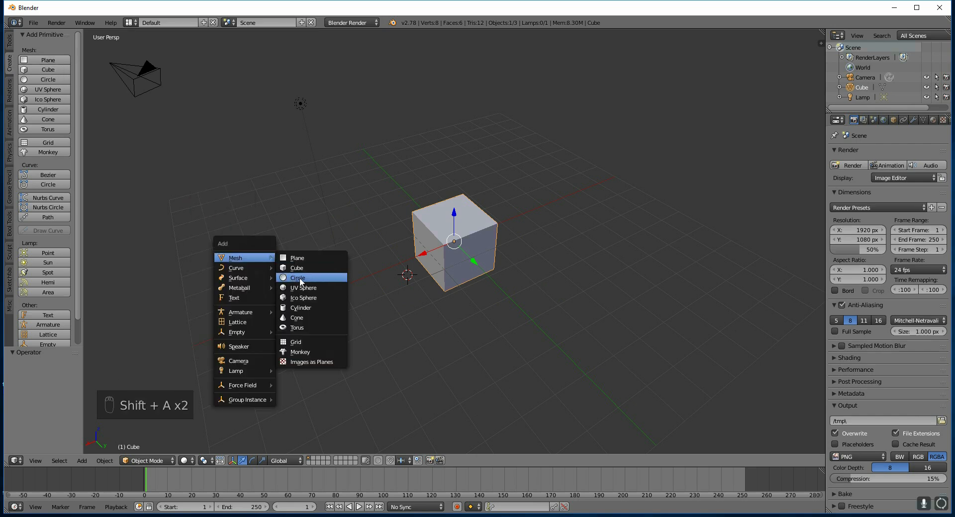
# Slide the UV sphere along X beside the cube and raise the cube along Z into a row.
pyautogui.click(302, 288)
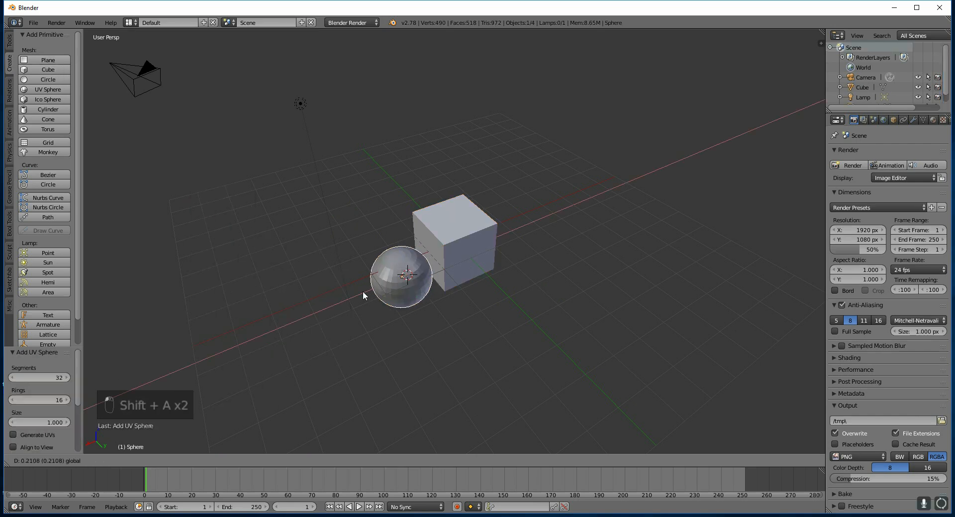
pyautogui.moveTo(401, 275); pyautogui.dragTo(373, 288)
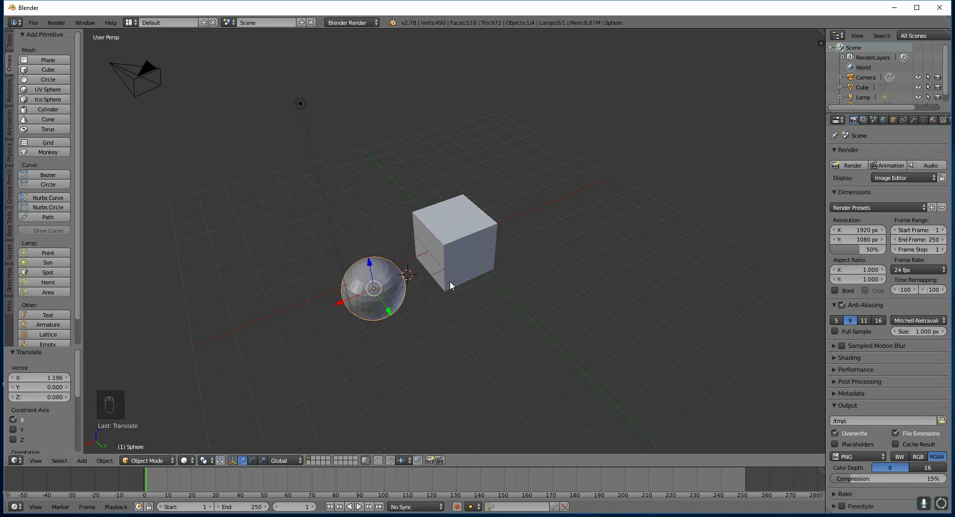
pyautogui.click(453, 241)
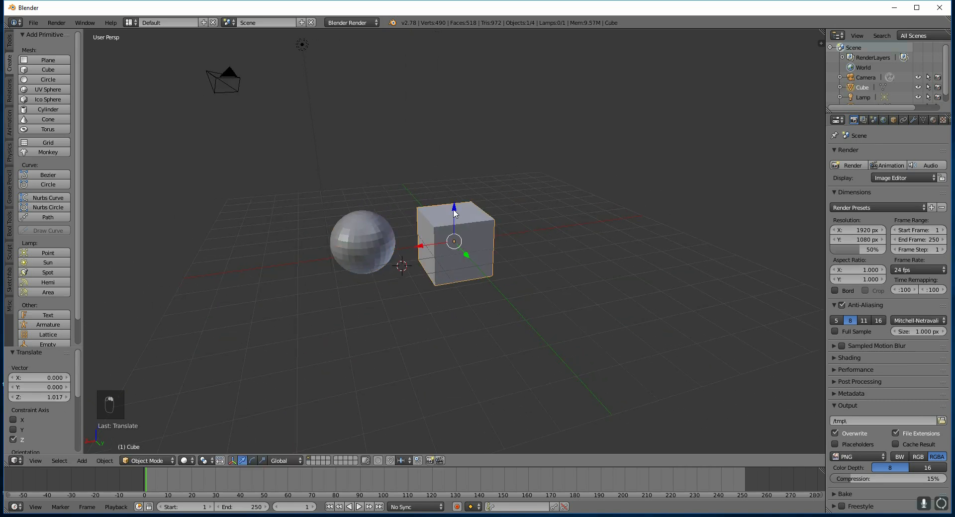
pyautogui.moveTo(453, 210); pyautogui.dragTo(454, 240)
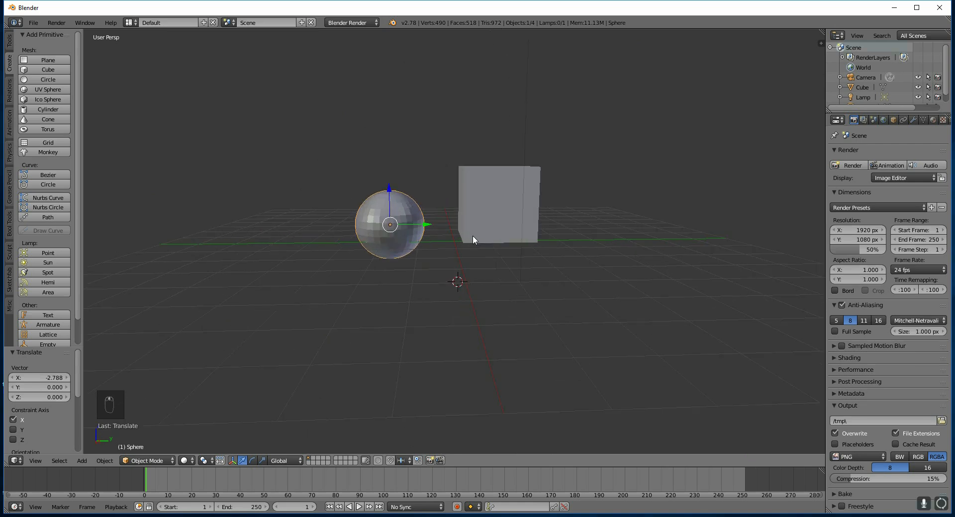
pyautogui.press('NUMPAD_1')
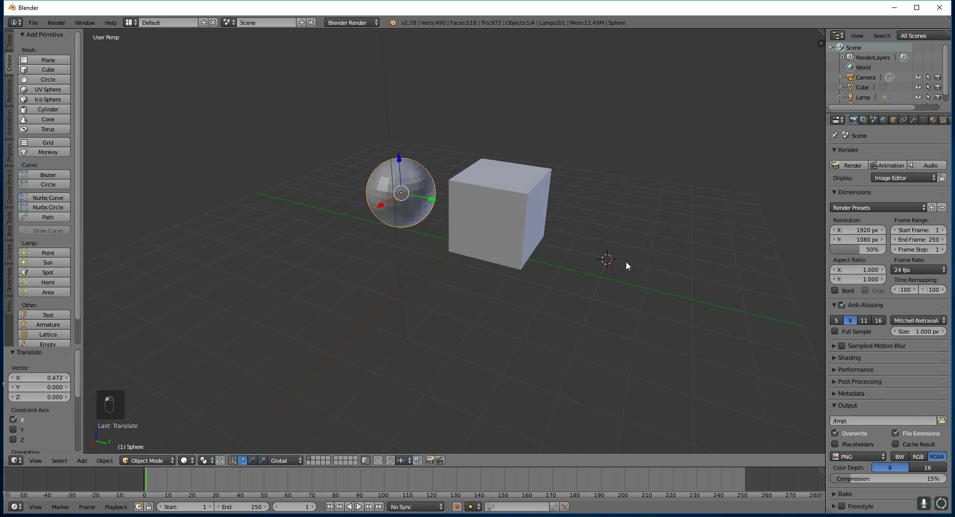
# Add a monkey head mesh to the right of the cube.
pyautogui.press('shift+a')
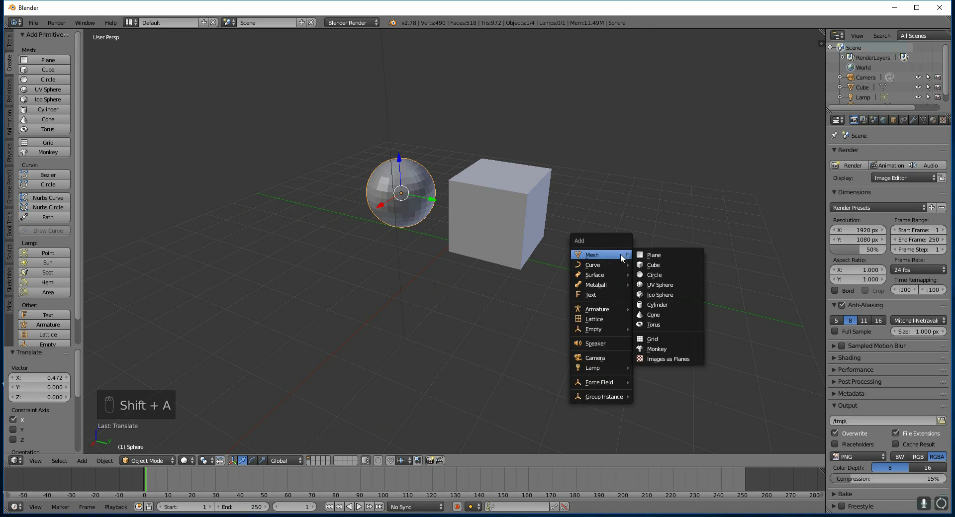
pyautogui.click(656, 348)
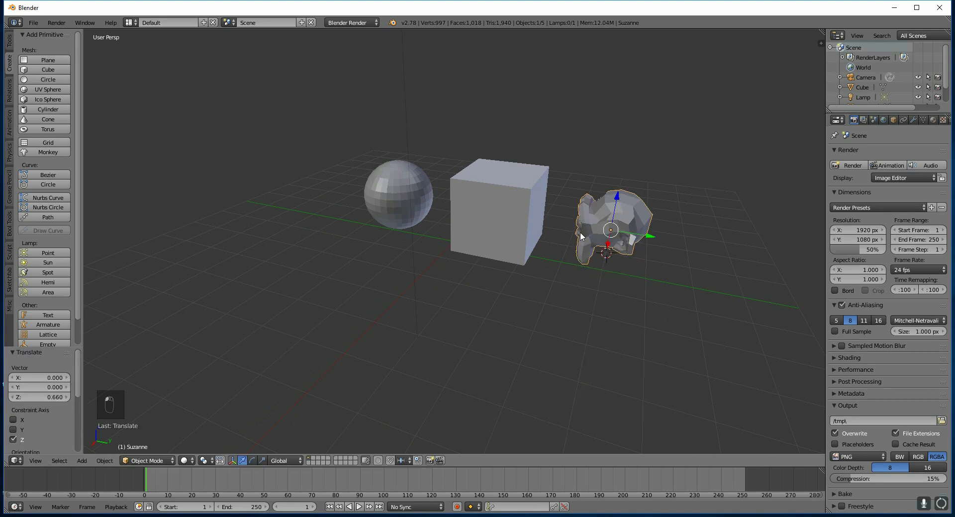
pyautogui.moveTo(636, 239)
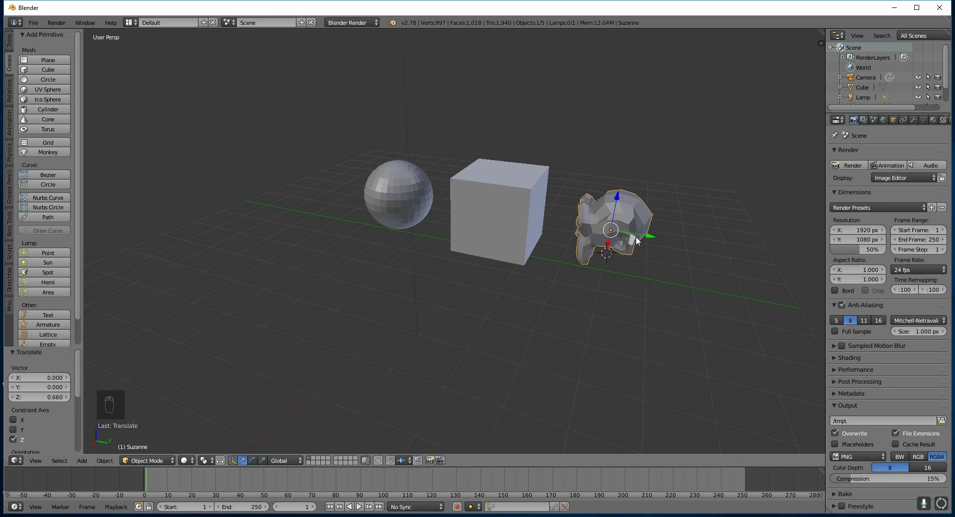
pyautogui.moveTo(333, 407)
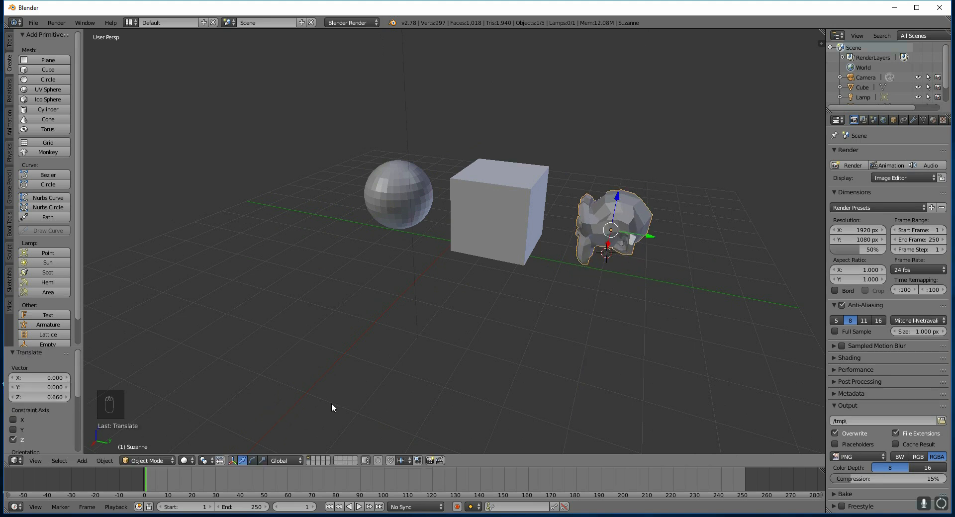
pyautogui.moveTo(252, 467)
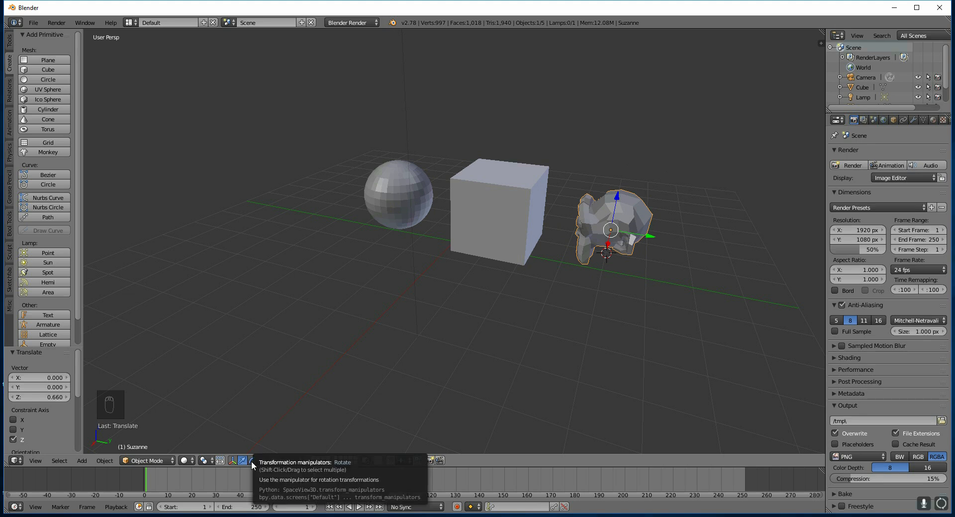
# Switch to the Rotate manipulator to turn the monkey head about 90° around Z.
pyautogui.click(250, 460)
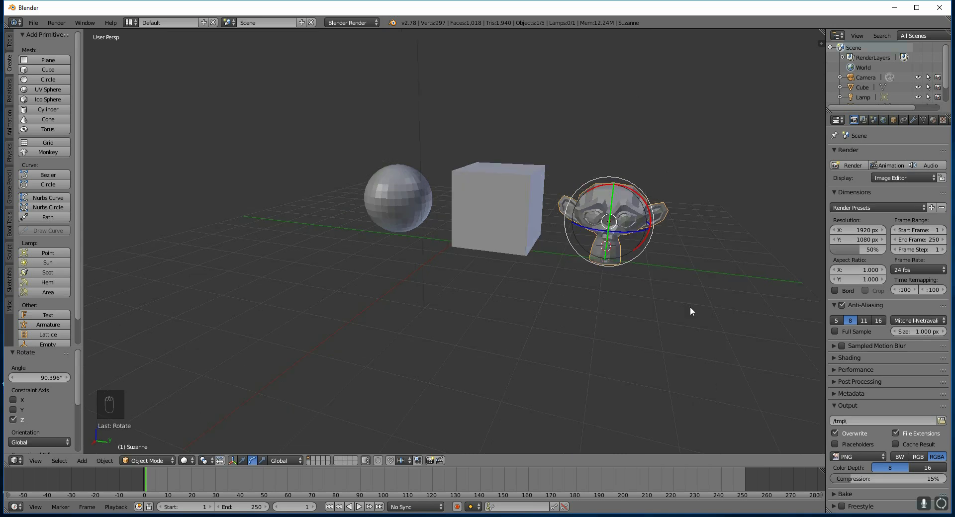
pyautogui.moveTo(492, 263)
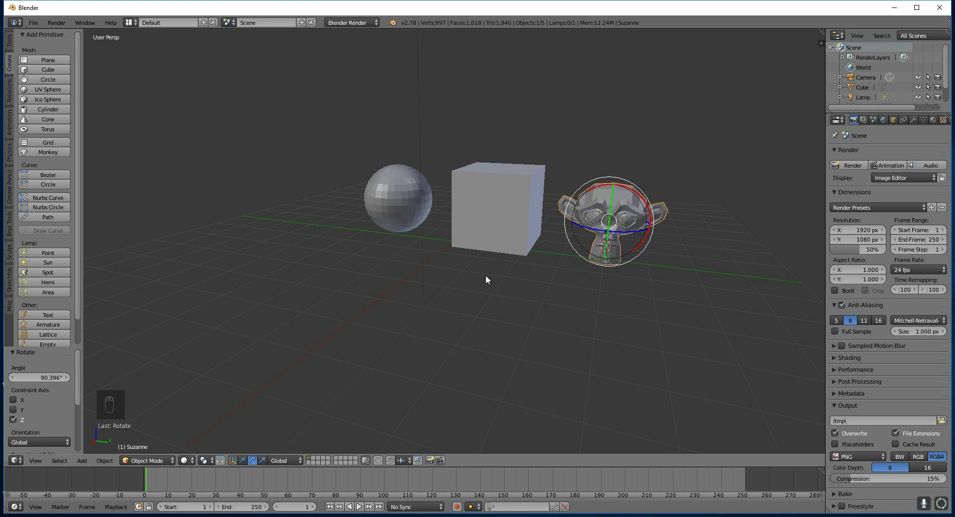
pyautogui.moveTo(454, 282)
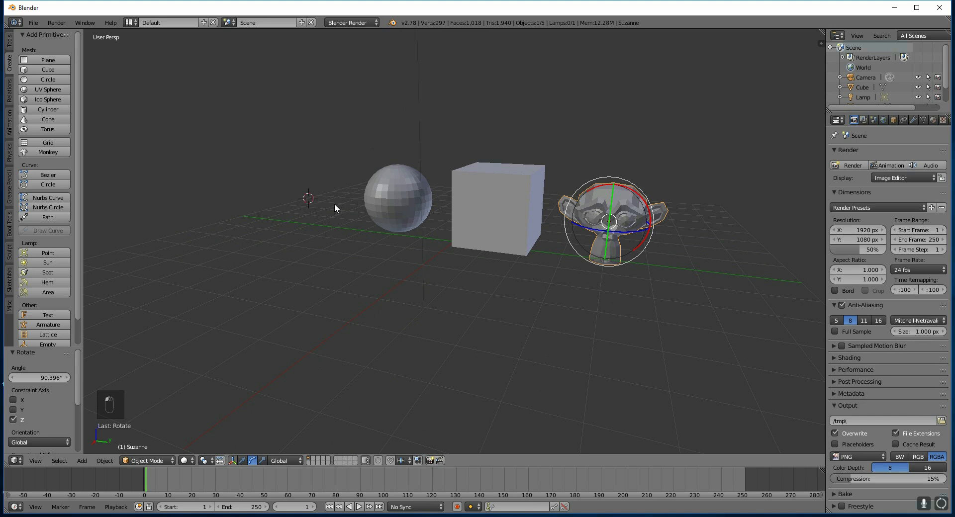
# Add a cylinder, move it along X to the sphere's left, and start scaling it up.
pyautogui.press('shift+a')
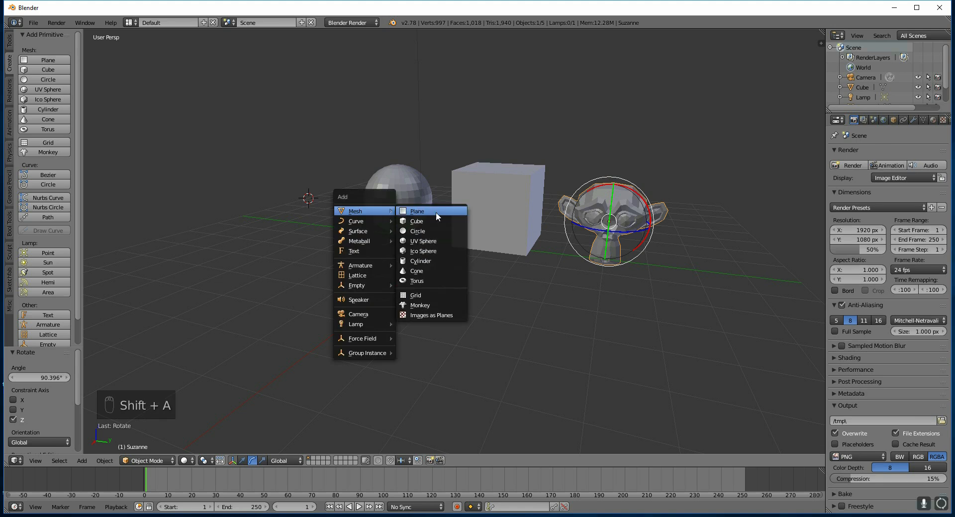
pyautogui.moveTo(436, 260)
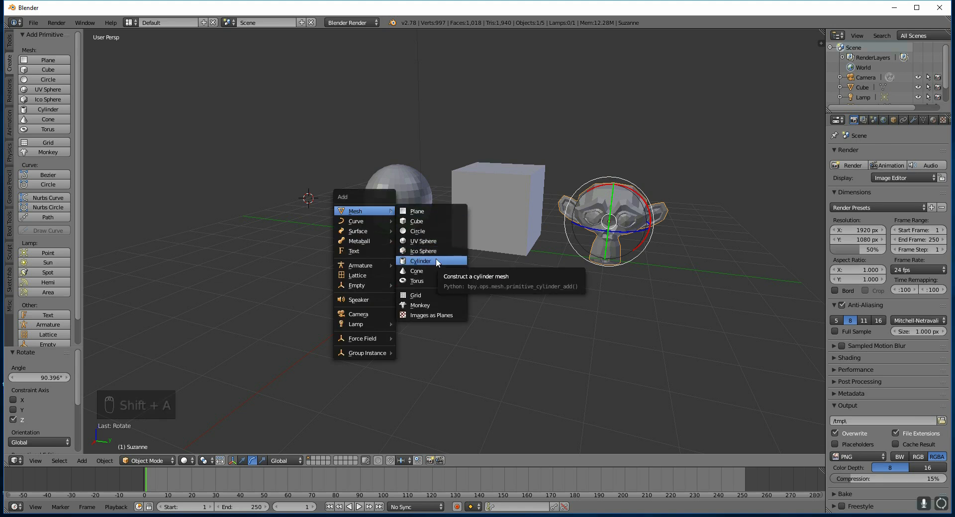
pyautogui.click(419, 261)
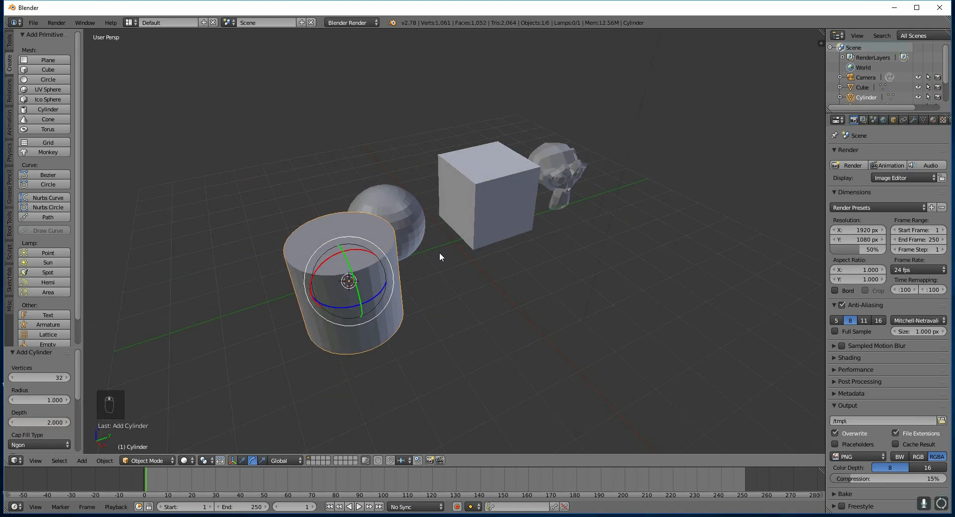
pyautogui.click(242, 460)
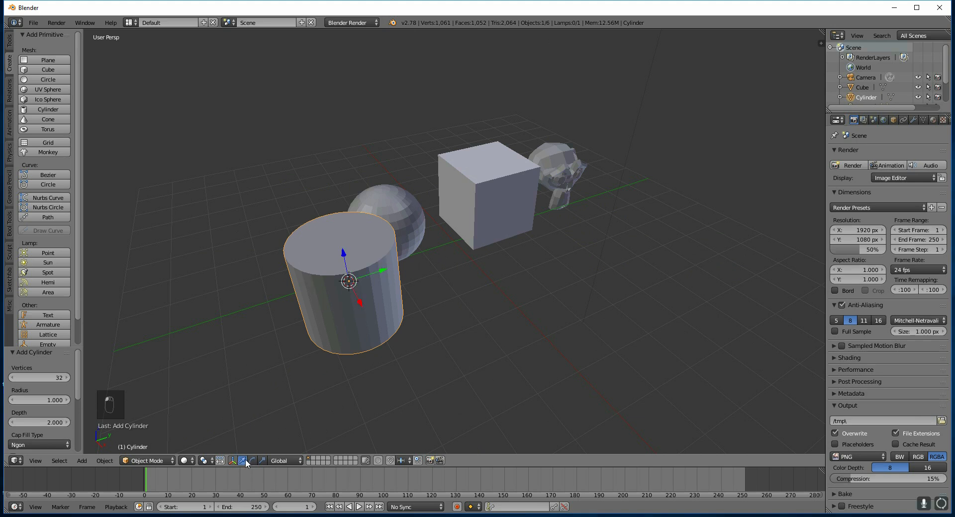
pyautogui.moveTo(349, 280); pyautogui.dragTo(288, 300)
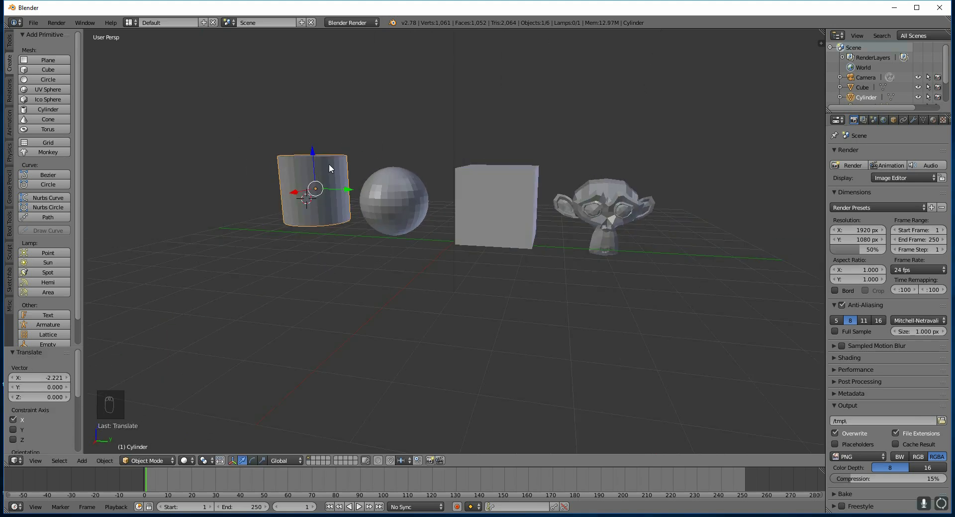
pyautogui.press('s')
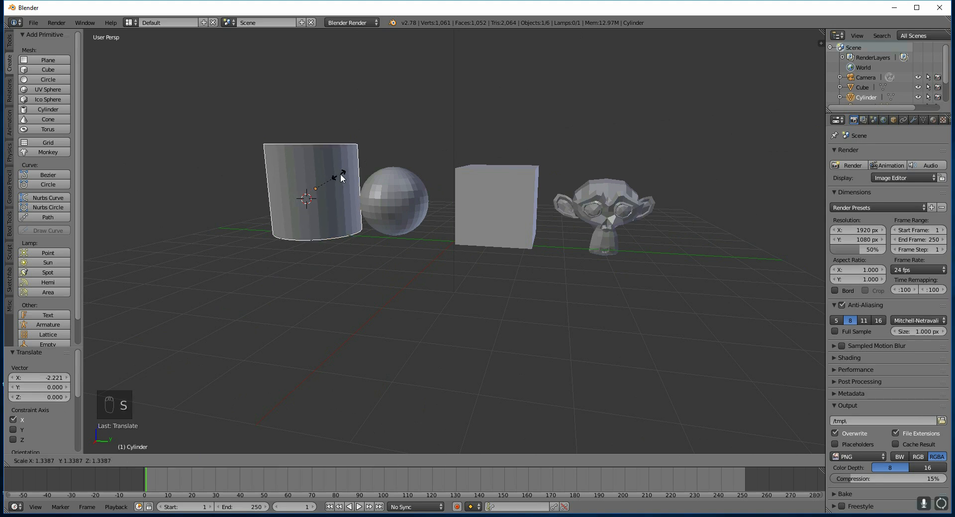
pyautogui.moveTo(344, 177)
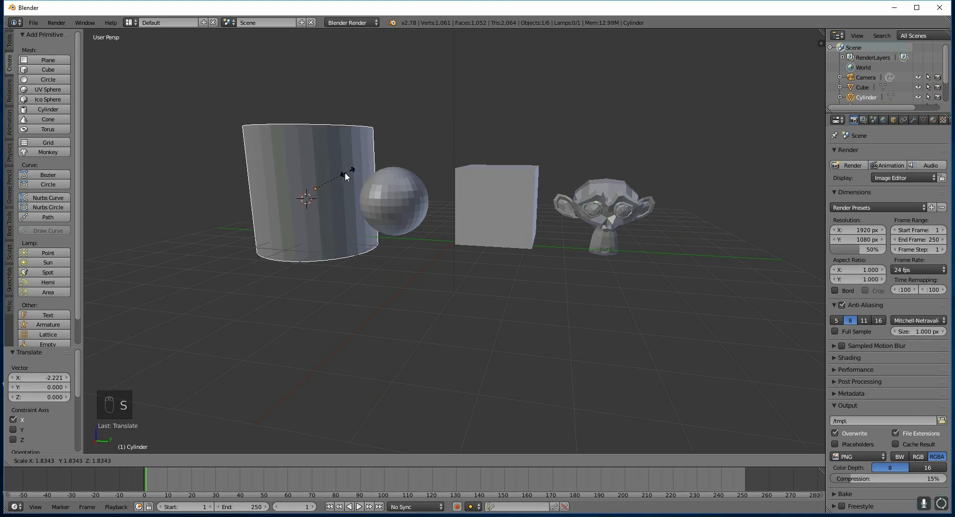